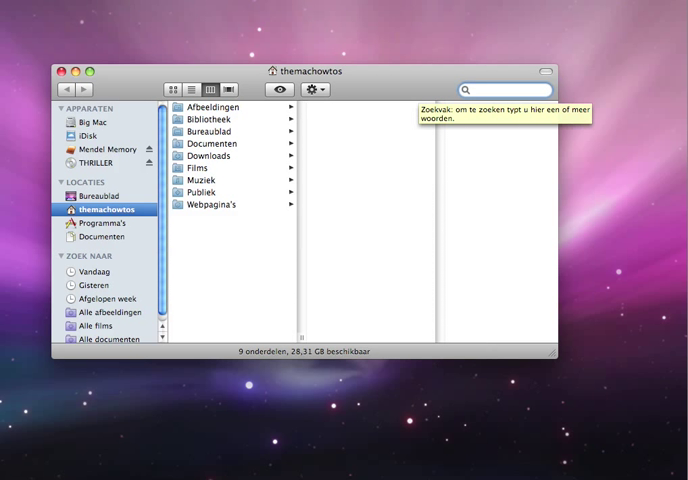
# Step: Search for 'Quartz' and launch Quartz Composer from the results
pyautogui.write('Quart')
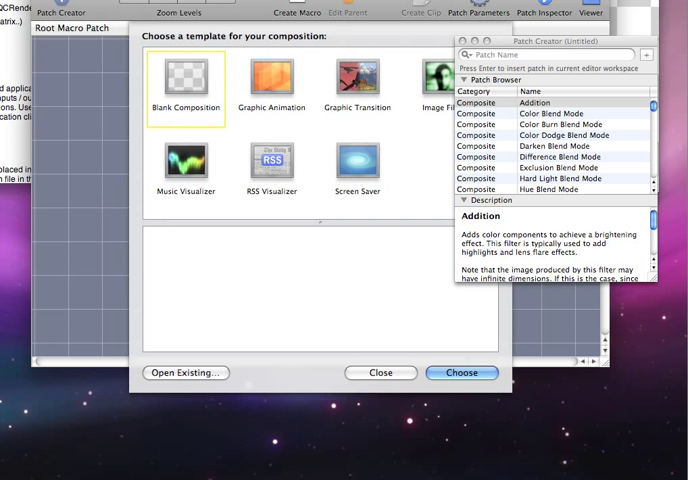
# Step: Create a new composition from the Screen Saver template and bring up its save dialog
pyautogui.click(184, 82)
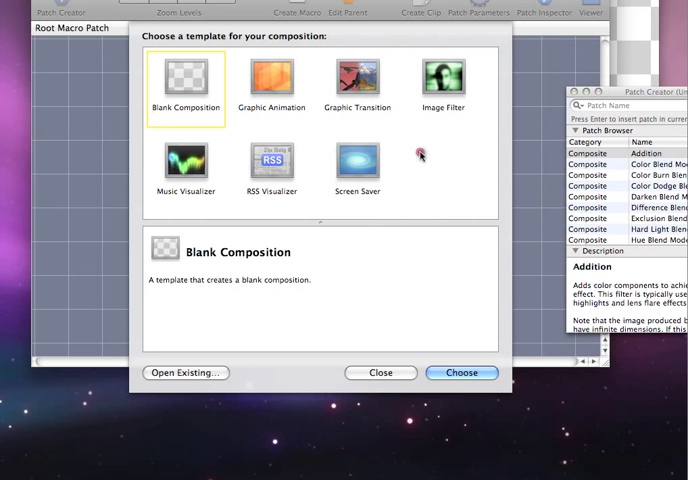
pyautogui.click(356, 164)
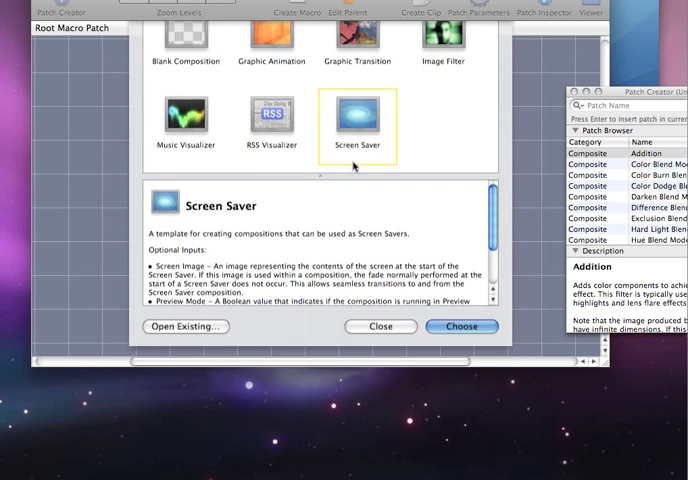
pyautogui.click(462, 326)
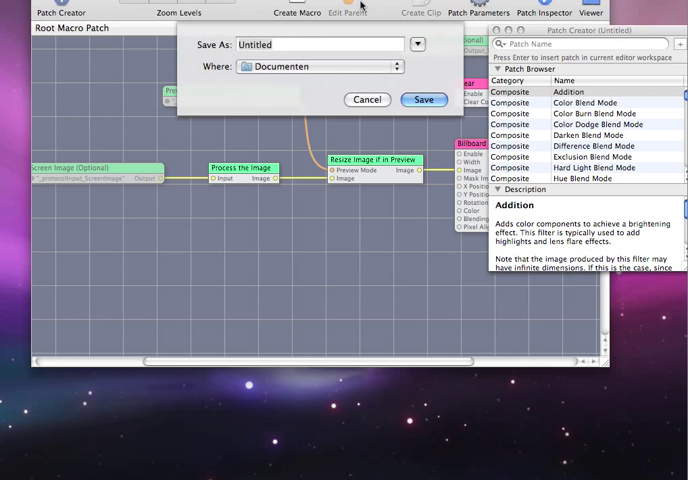
# Step: Save the composition as 'My Screen Screensaver' in the Documenten folder
pyautogui.write('My Screen Screensaver')
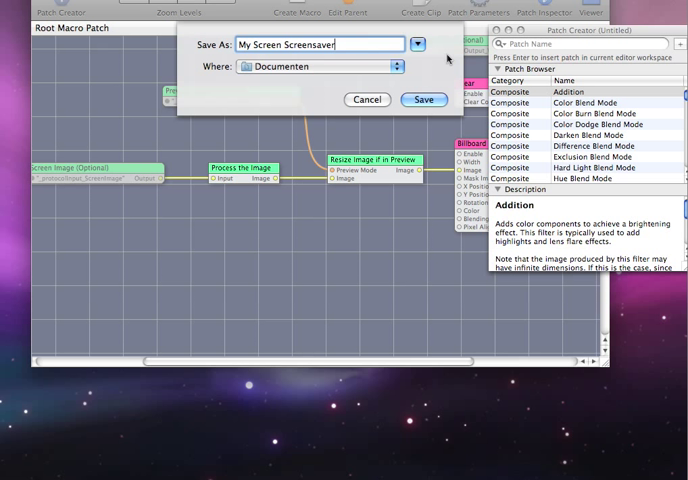
pyautogui.click(424, 100)
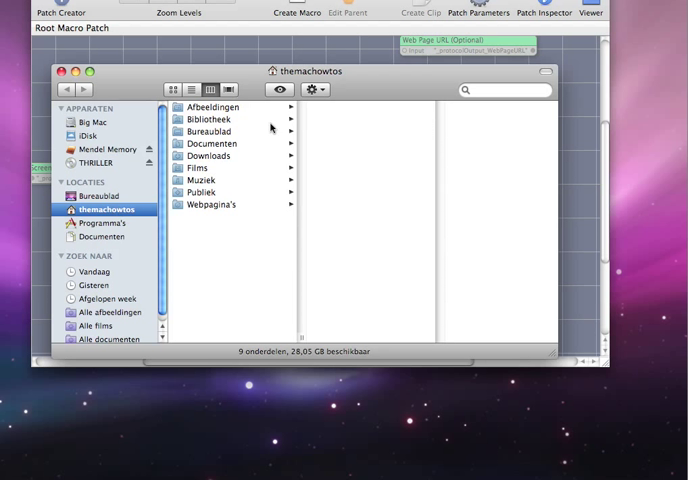
# Step: Move My Screen Screensaver from Documenten into Bibliotheek > Screen Savers
pyautogui.click(208, 144)
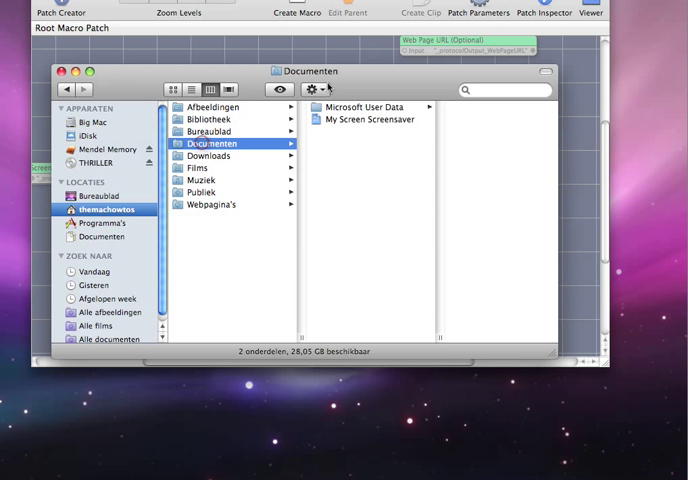
pyautogui.click(120, 222)
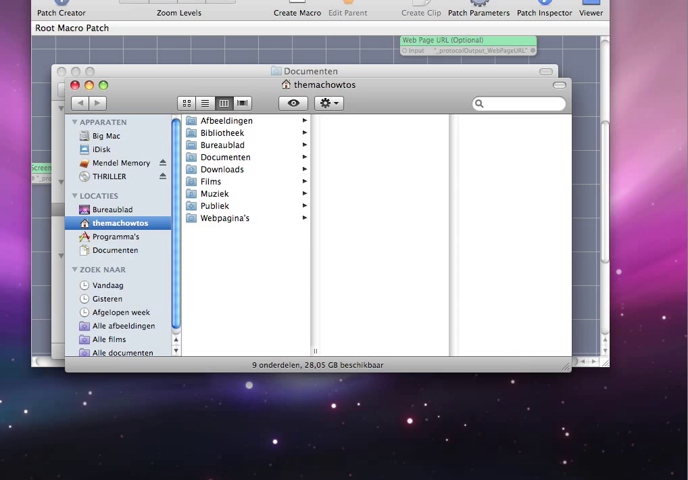
pyautogui.moveTo(124, 208)
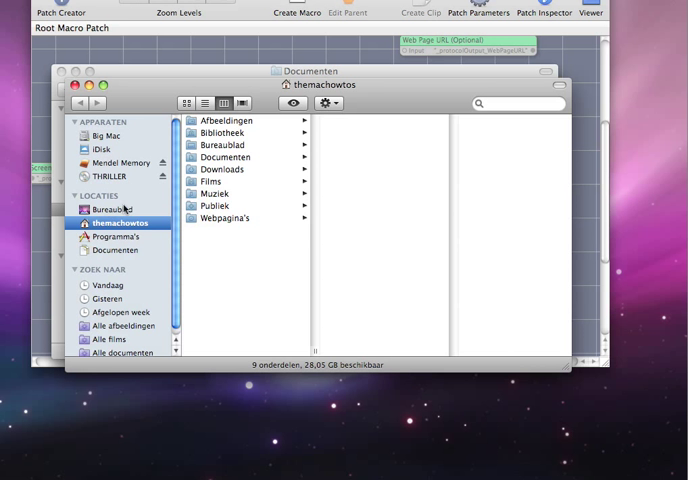
pyautogui.click(224, 132)
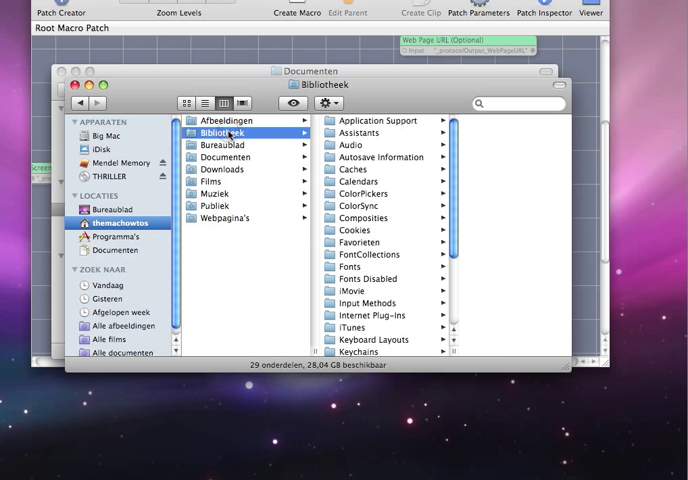
pyautogui.click(366, 254)
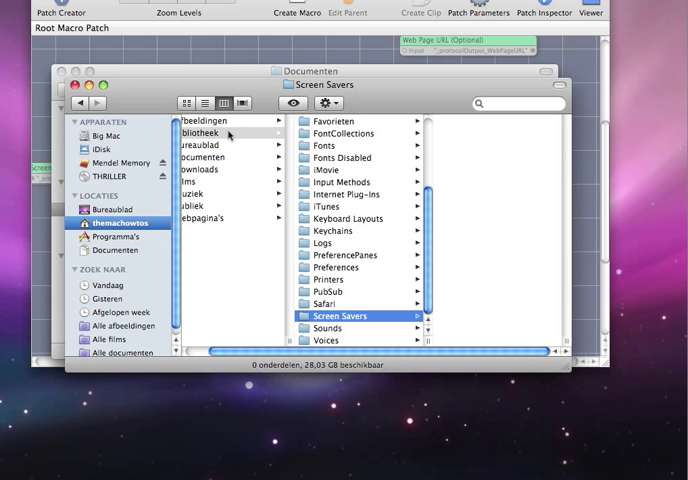
pyautogui.moveTo(372, 104)
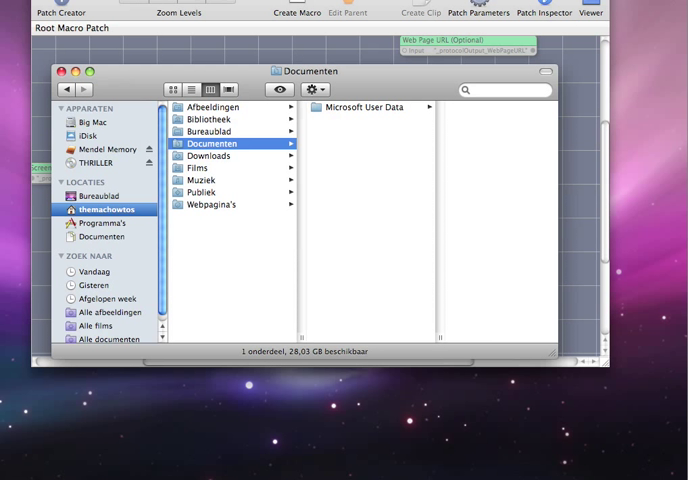
pyautogui.moveTo(662, 356)
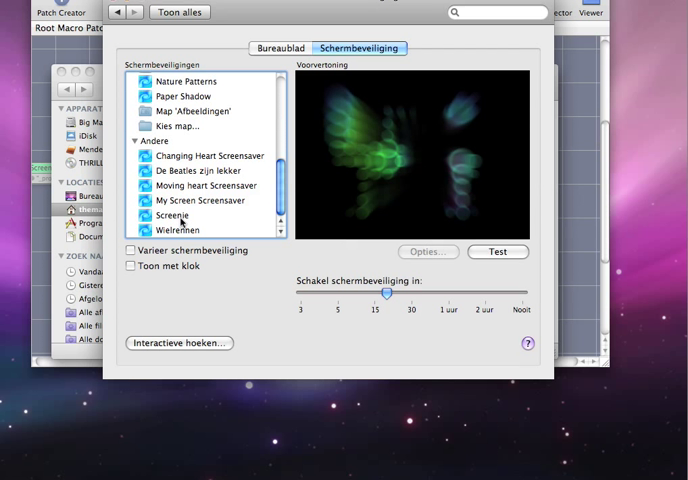
# Step: Select My Screen Screensaver in Screen Saver preferences and test it full screen
pyautogui.click(202, 200)
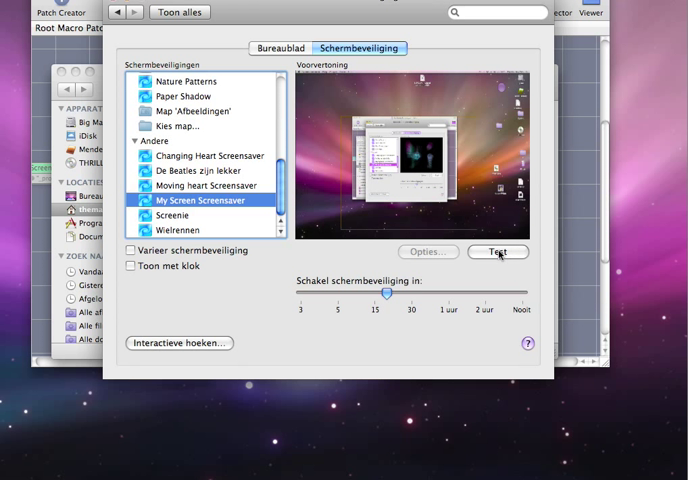
pyautogui.click(498, 252)
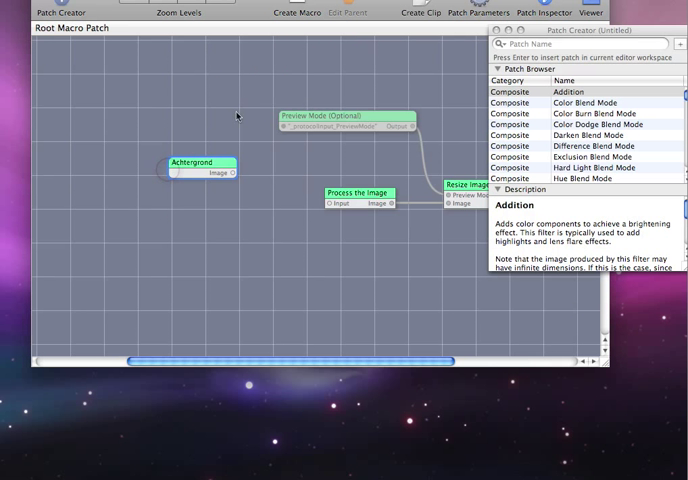
# Step: Scroll the editor canvas and bring up the new-composition template chooser
pyautogui.moveTo(210, 162); pyautogui.dragTo(310, 208)
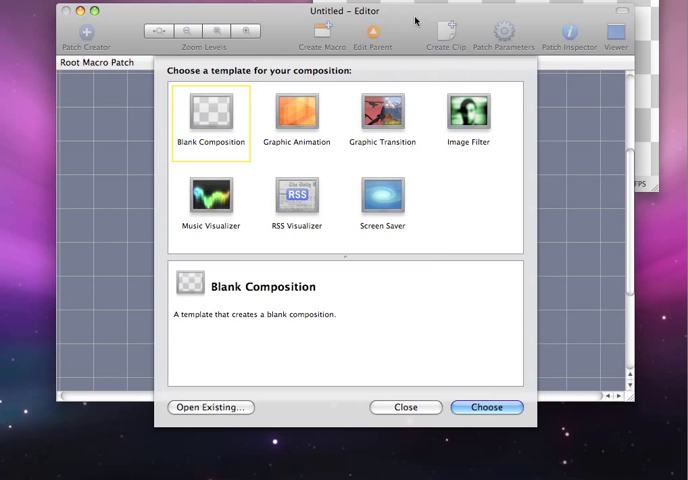
# Step: Create the cloud animation composition and set its Input_Pace slider to about 0.043
pyautogui.click(488, 408)
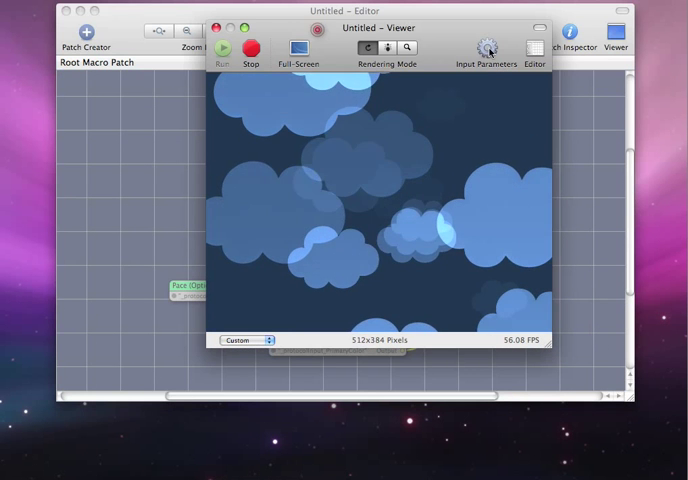
pyautogui.click(488, 50)
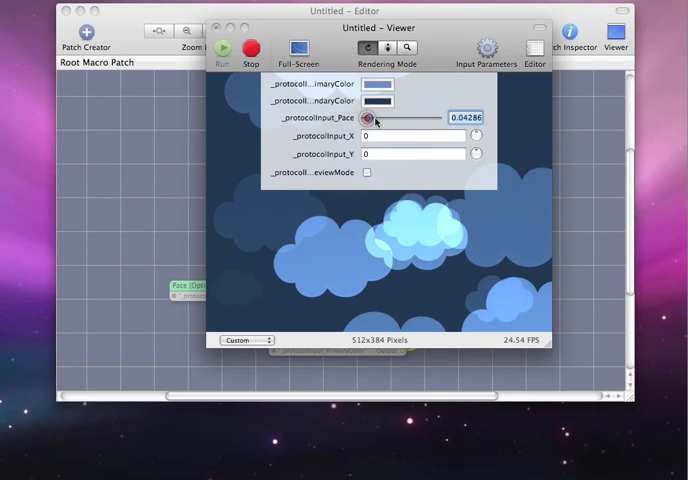
pyautogui.moveTo(376, 118); pyautogui.dragTo(384, 118)
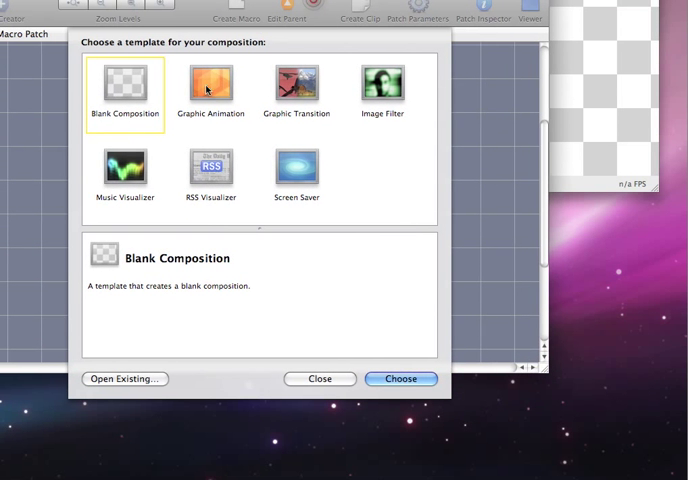
# Step: Create a drifting-clouds composition from the Graphic Animation template, then switch to Finder
pyautogui.click(210, 88)
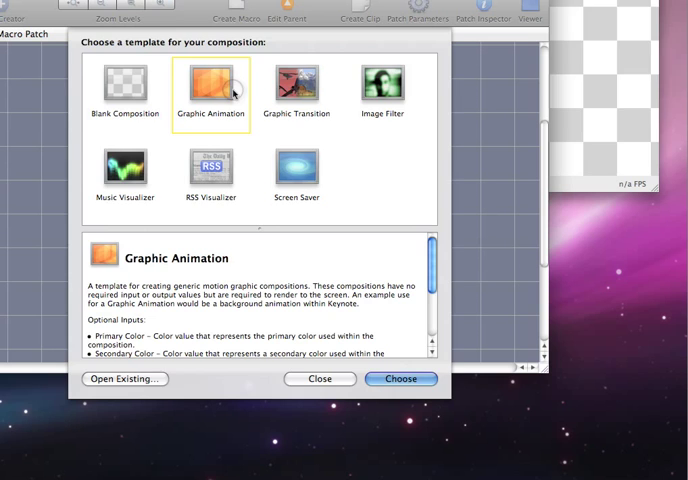
pyautogui.click(400, 378)
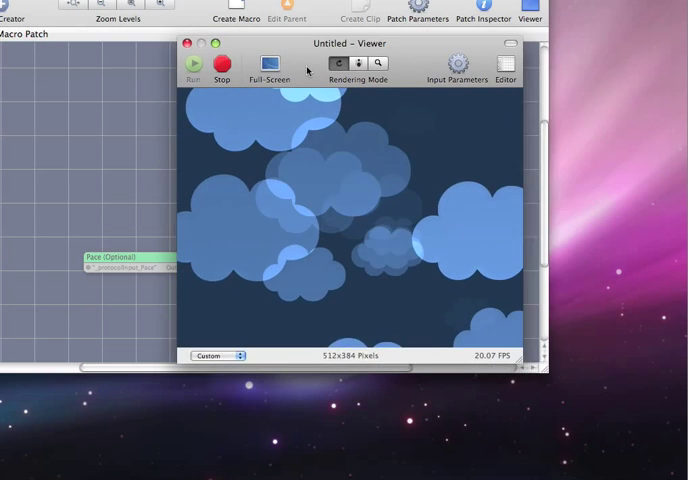
pyautogui.click(188, 44)
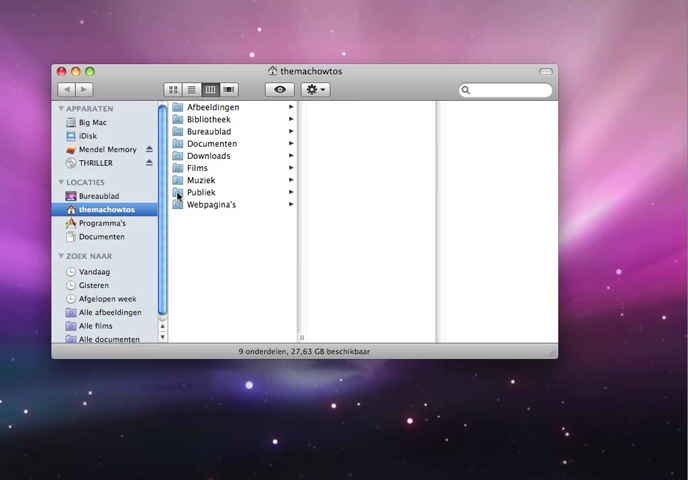
# Step: Check My Screen Screensaver in the home Screen Savers folder, then browse the Big Mac disk
pyautogui.click(210, 144)
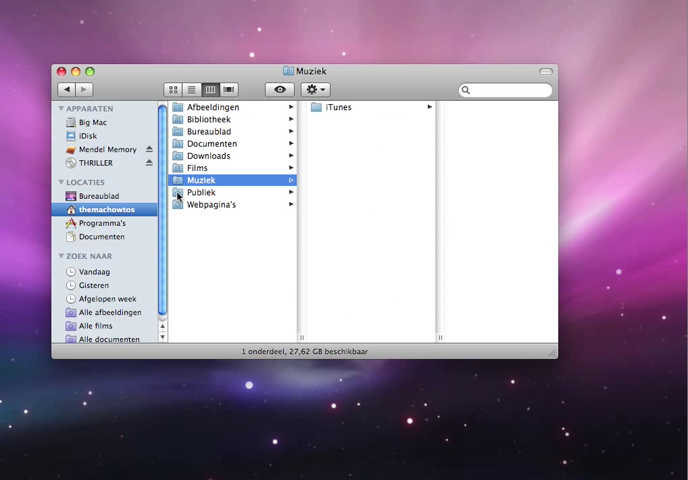
pyautogui.click(210, 156)
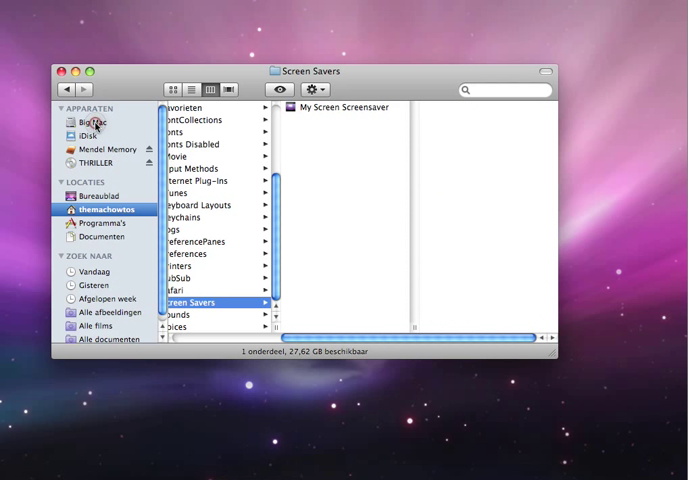
pyautogui.click(96, 120)
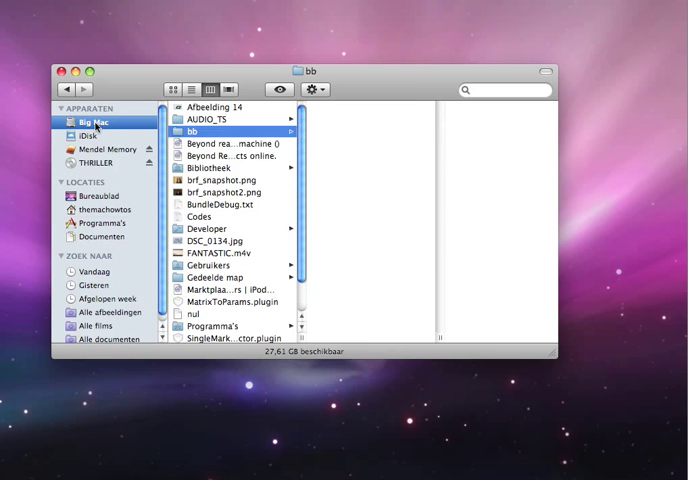
# Step: Browse Big Mac's Library > Screen Savers, inspecting built-in savers and showing options for Arabesque.qtz
pyautogui.click(212, 326)
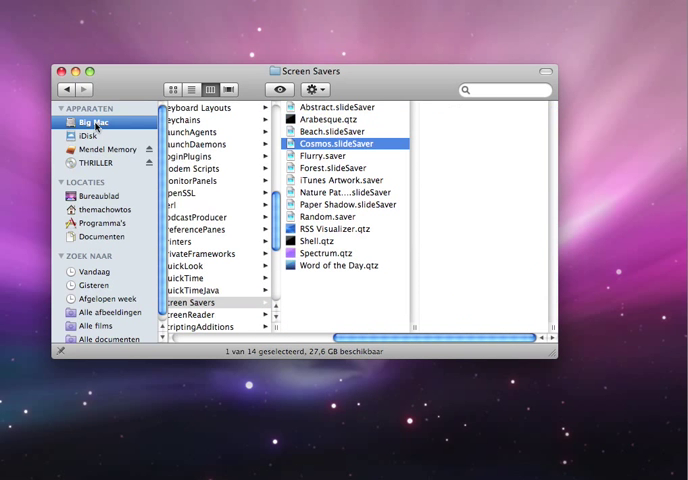
pyautogui.click(350, 180)
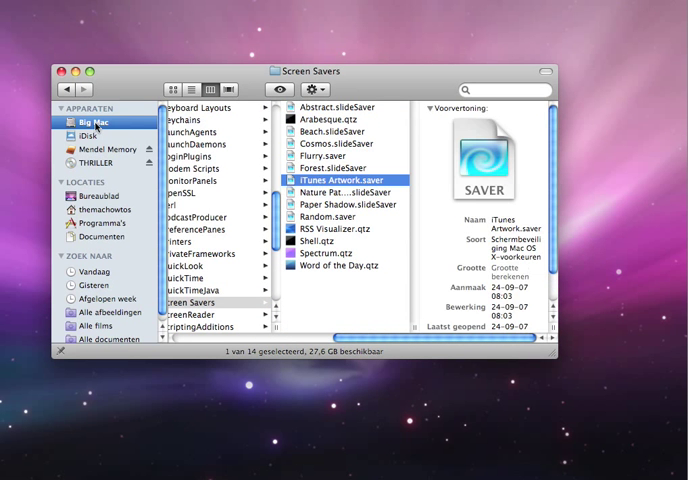
pyautogui.click(340, 132)
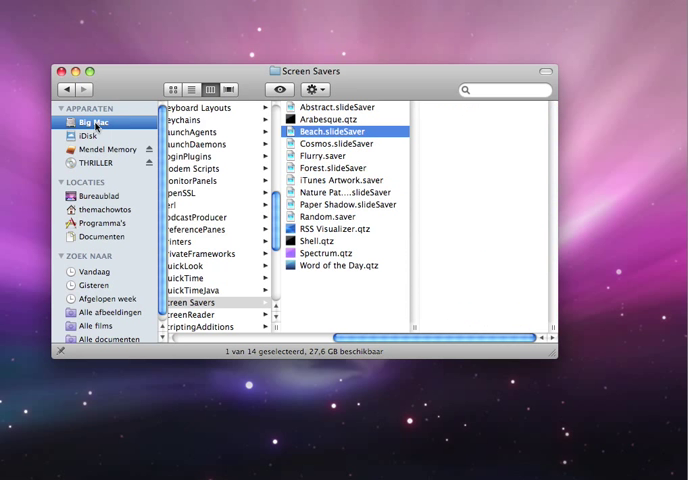
pyautogui.click(340, 120)
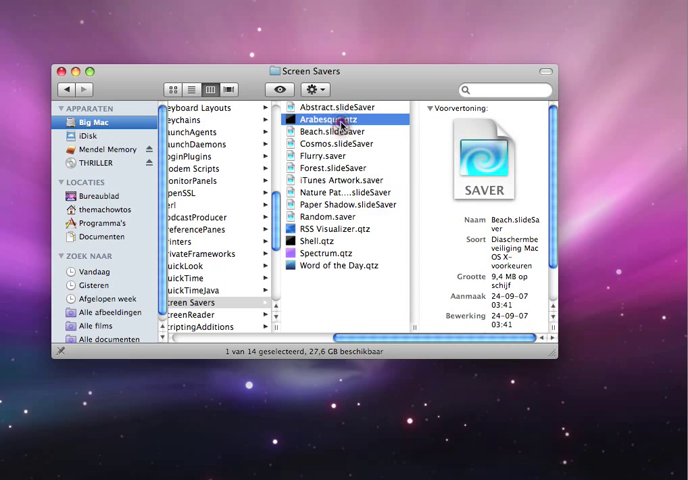
pyautogui.rightClick(342, 120)
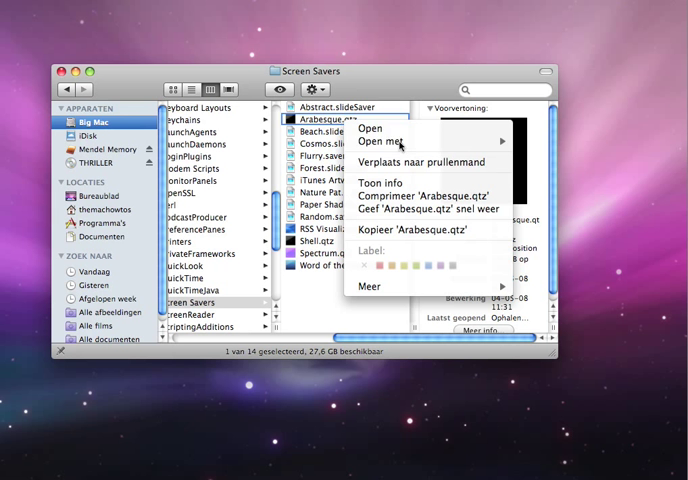